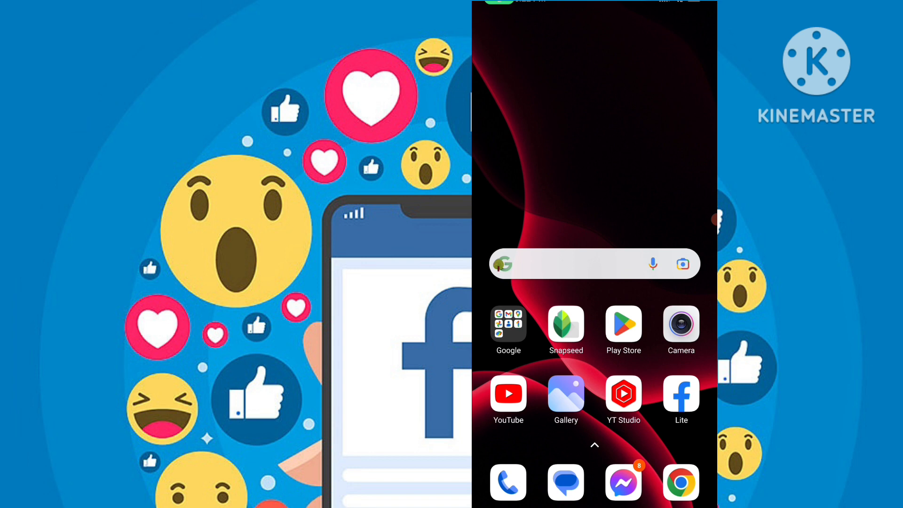
- Find and launch Facebook Lite, then bring up its main menu scrolled to Settings & privacy
left_click(575, 263)
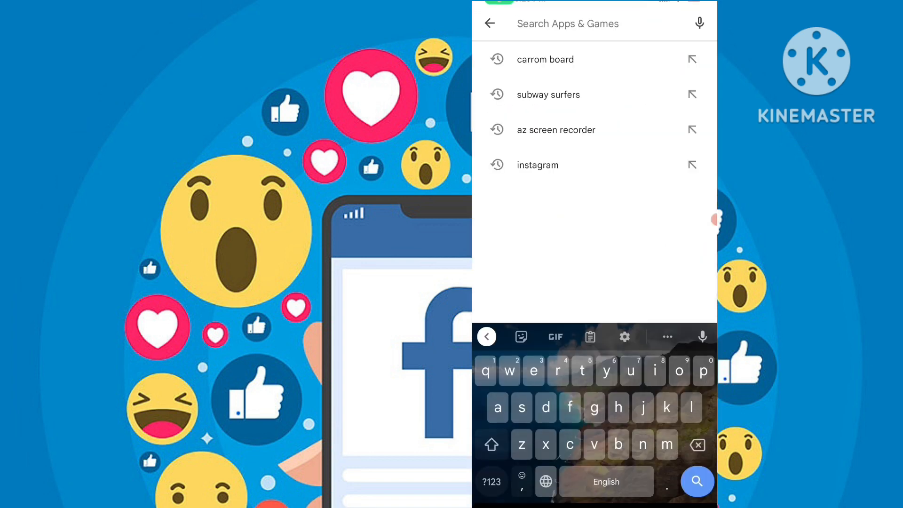
type("i")
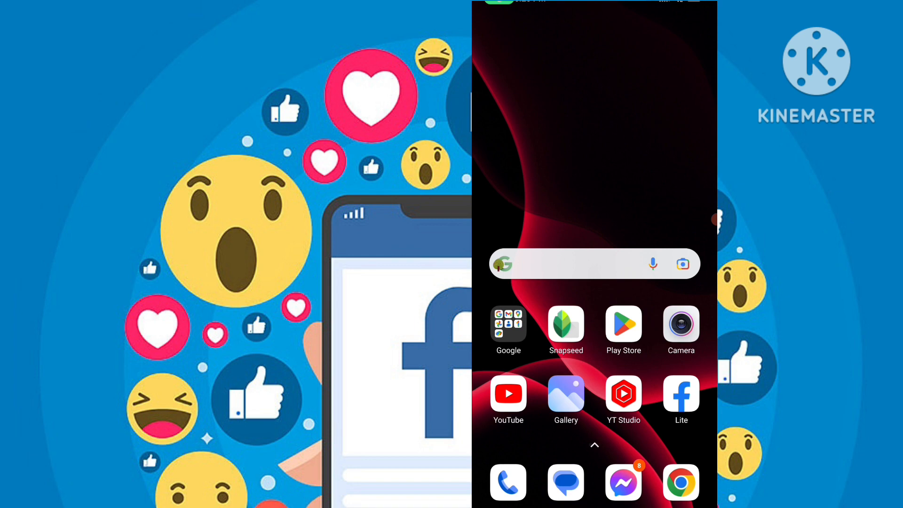
left_click(681, 396)
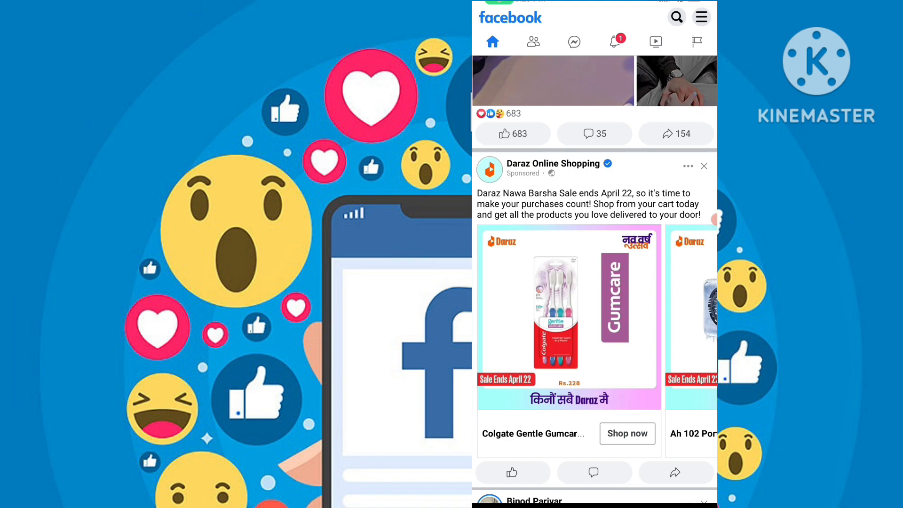
left_click(701, 16)
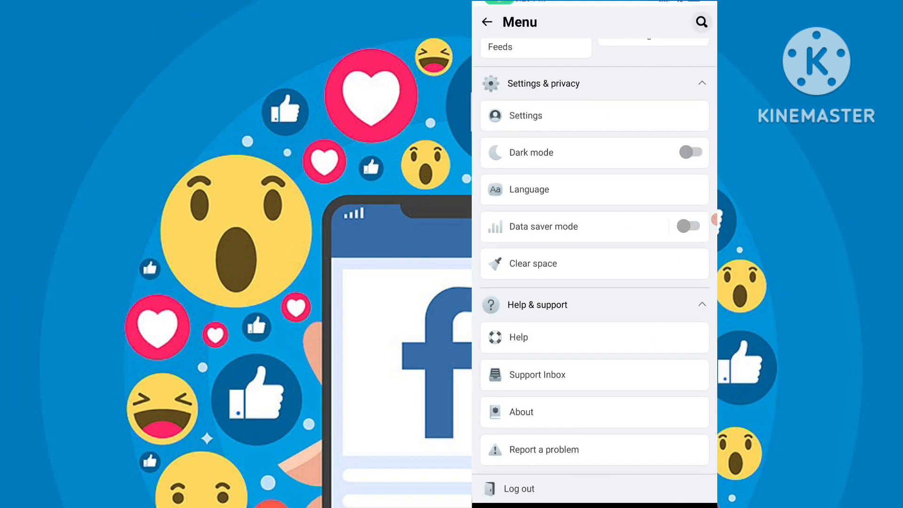
scroll("down", 3)
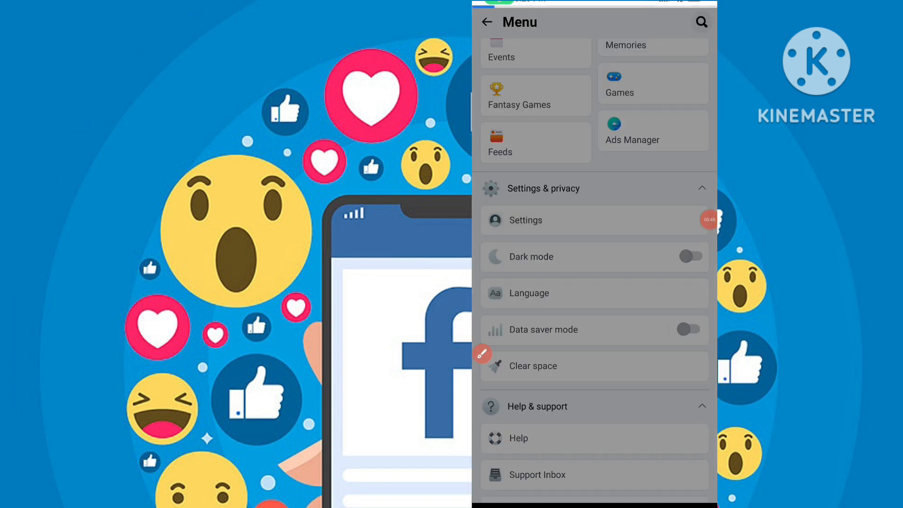
- Go through Settings to Media and contacts and reach the Data usage page via Photo quality
left_click(524, 220)
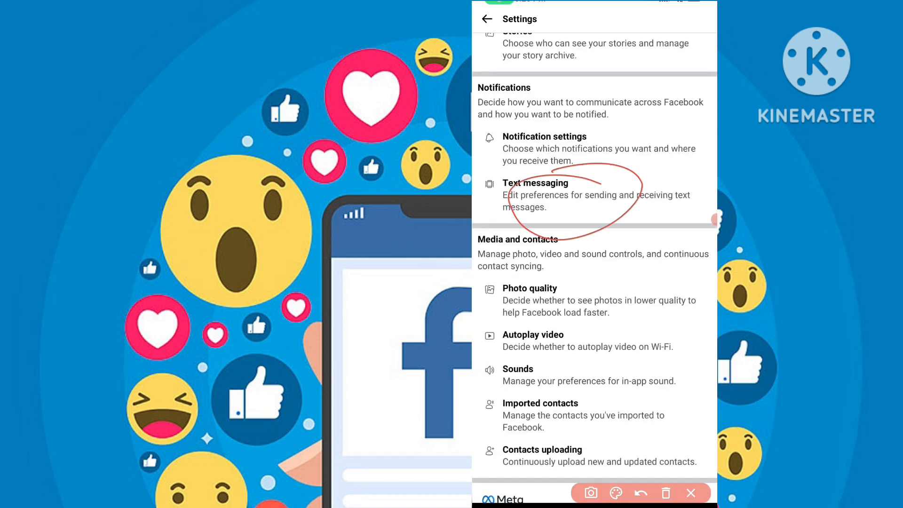
left_click(641, 493)
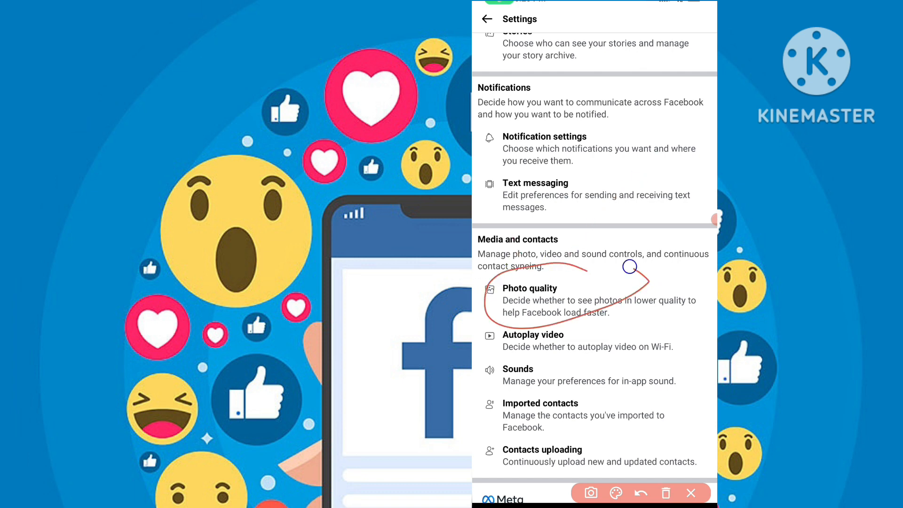
left_click(641, 492)
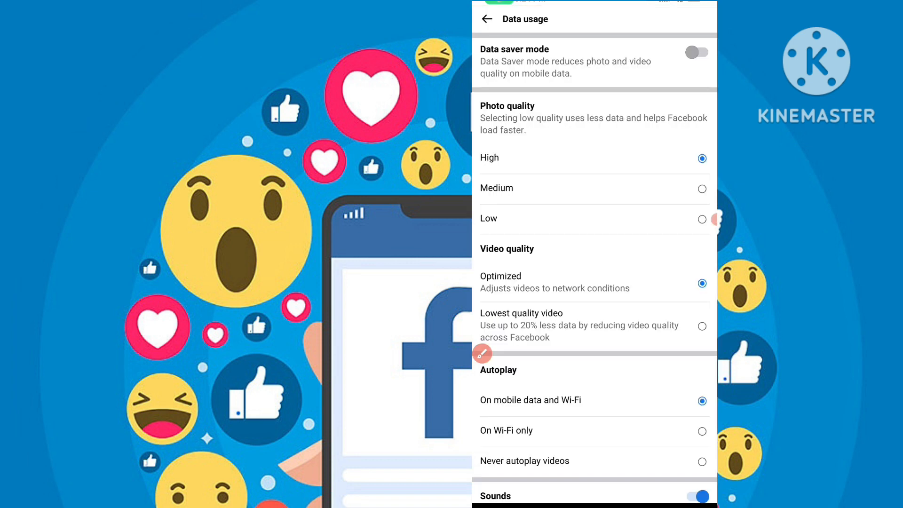
- Set Photo quality to Medium, return to the feed and start a new Create post
left_click(481, 353)
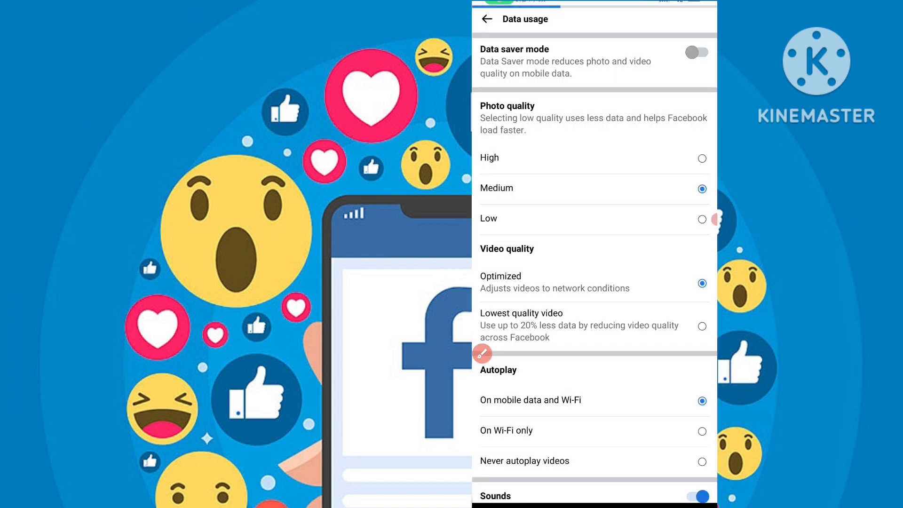
left_click(702, 158)
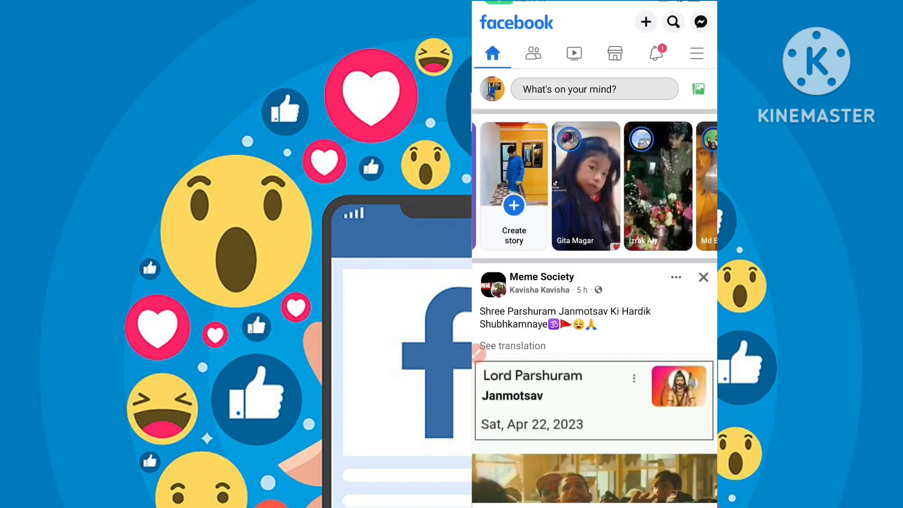
left_click(594, 88)
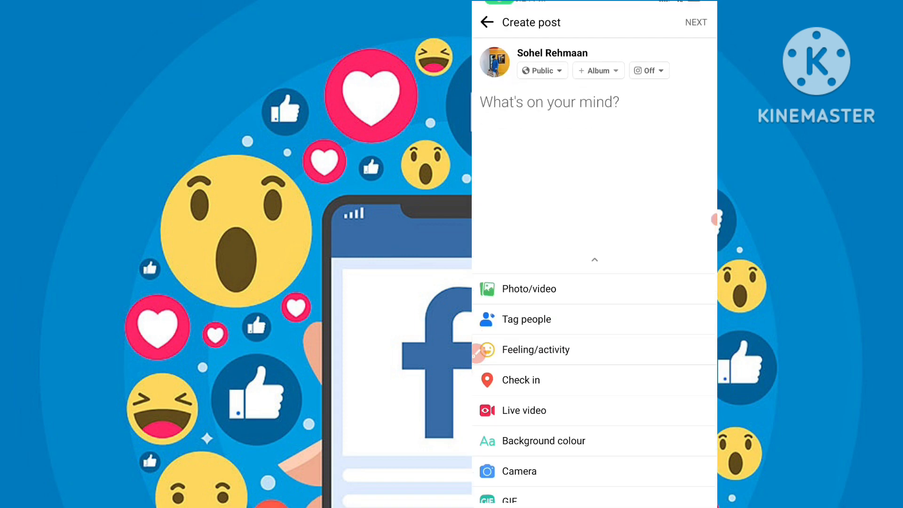